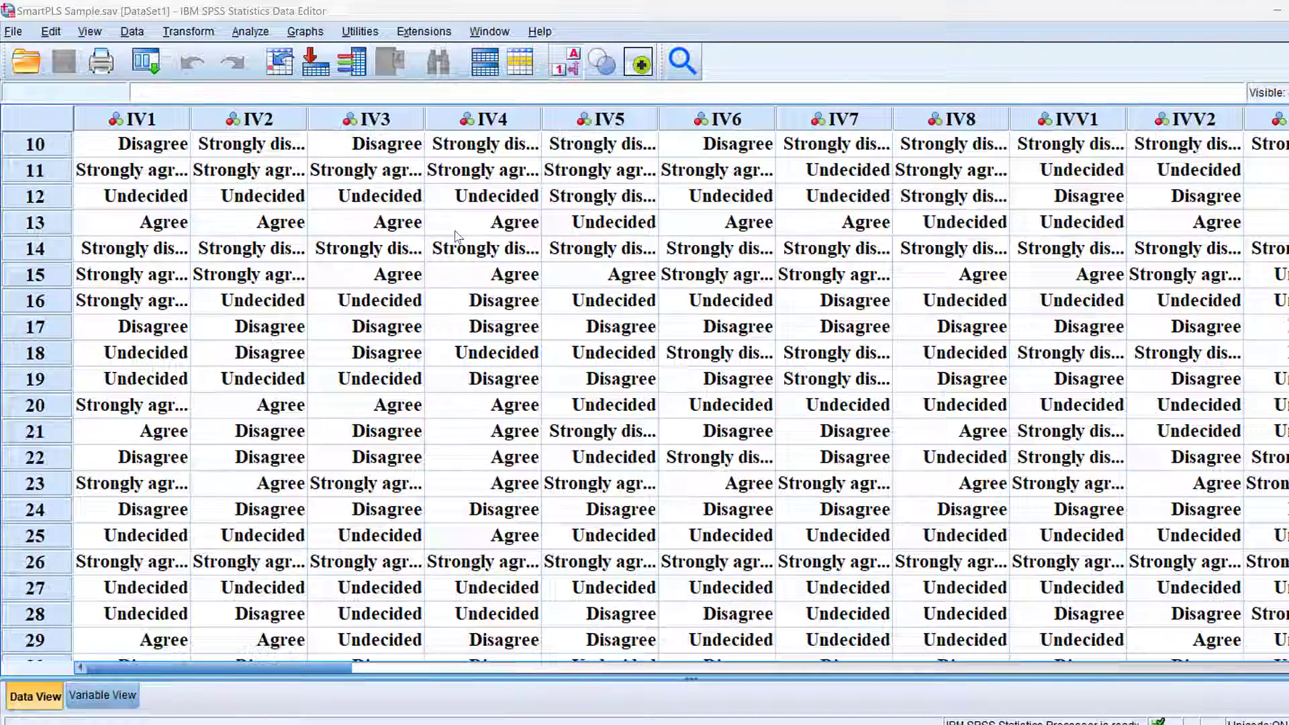
# Open Linear Regression with DV as dependent and IV1, IVV, M, W as predictors.
pyautogui.scroll(-3)
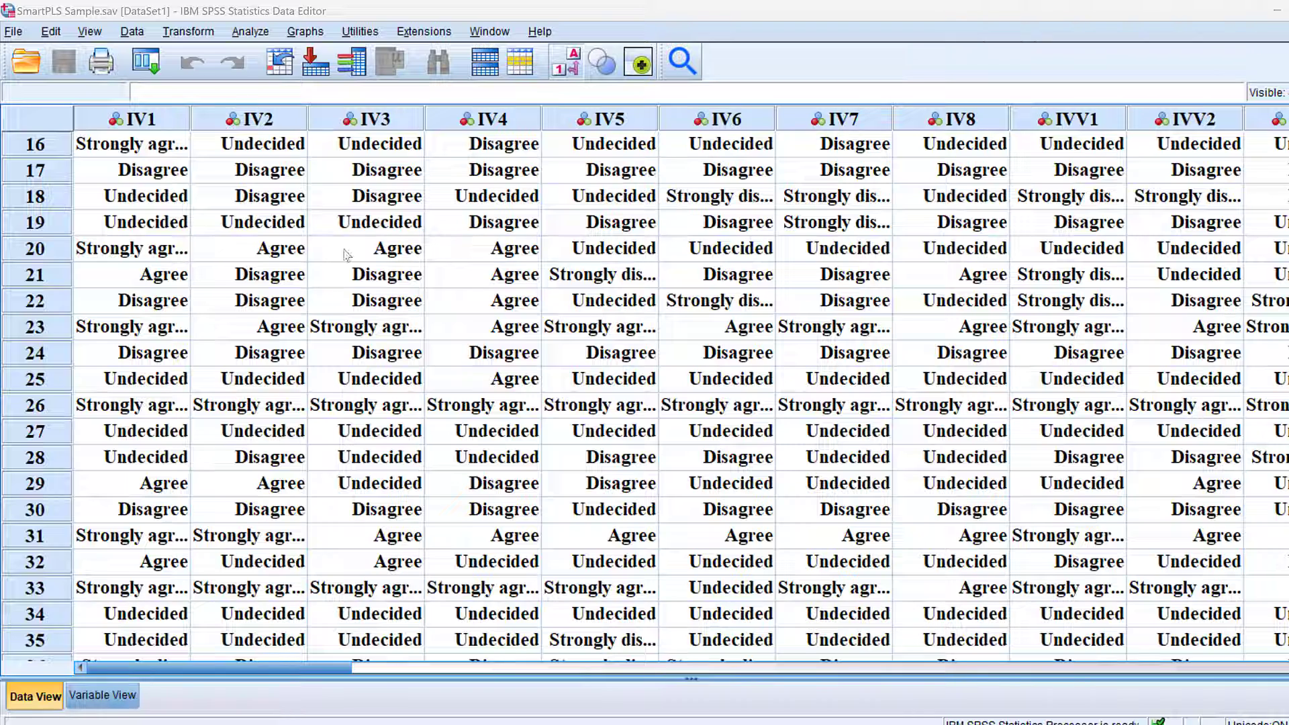
pyautogui.moveTo(324, 172)
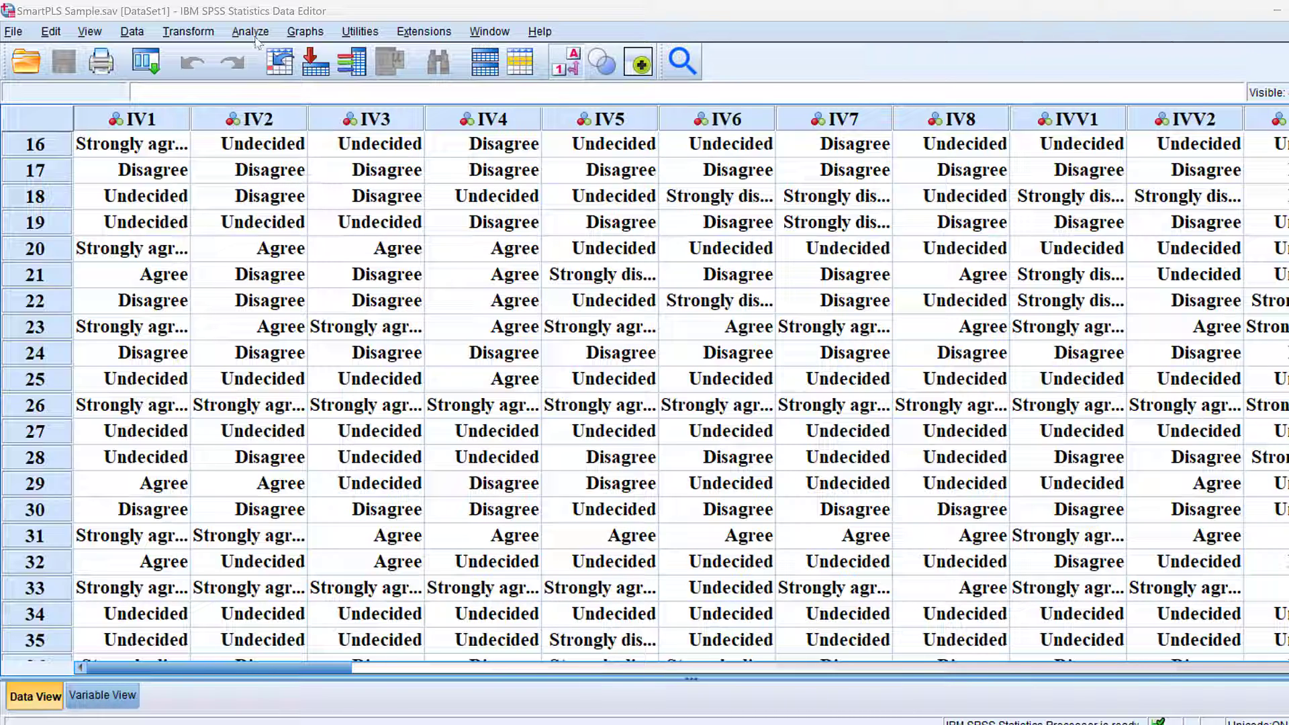
pyautogui.click(250, 31)
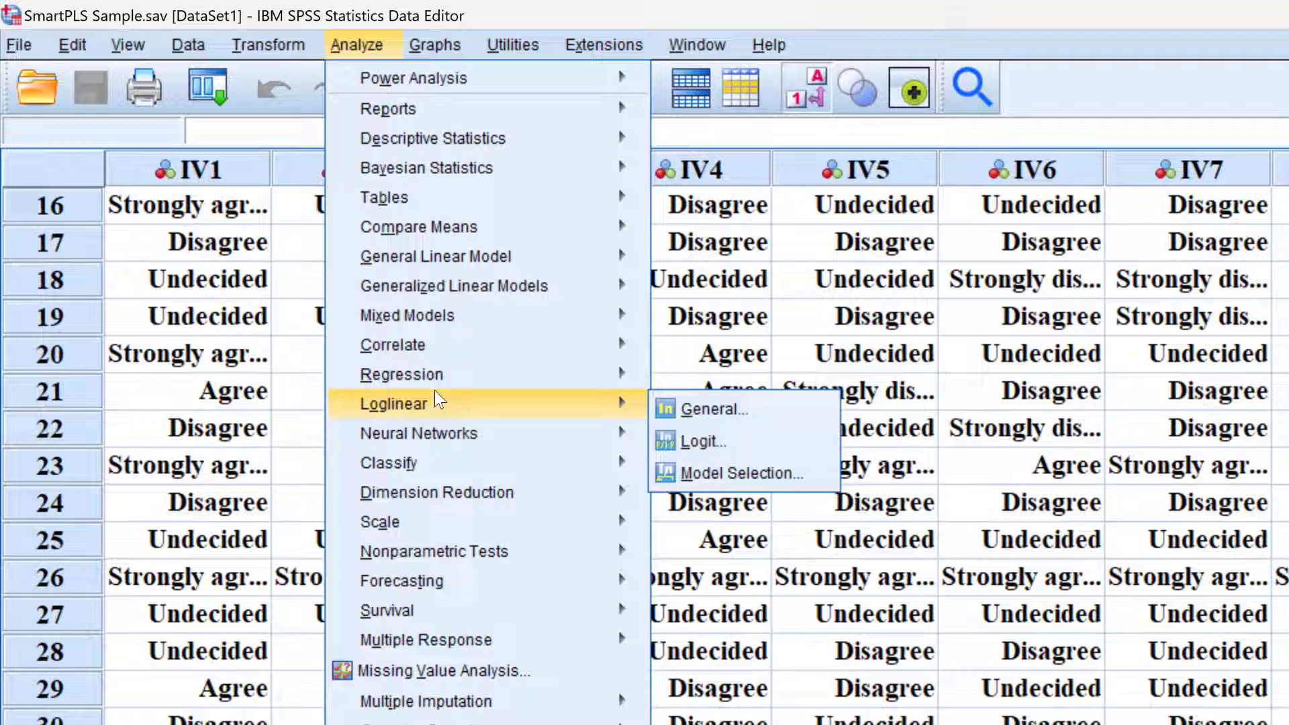
pyautogui.moveTo(683, 402)
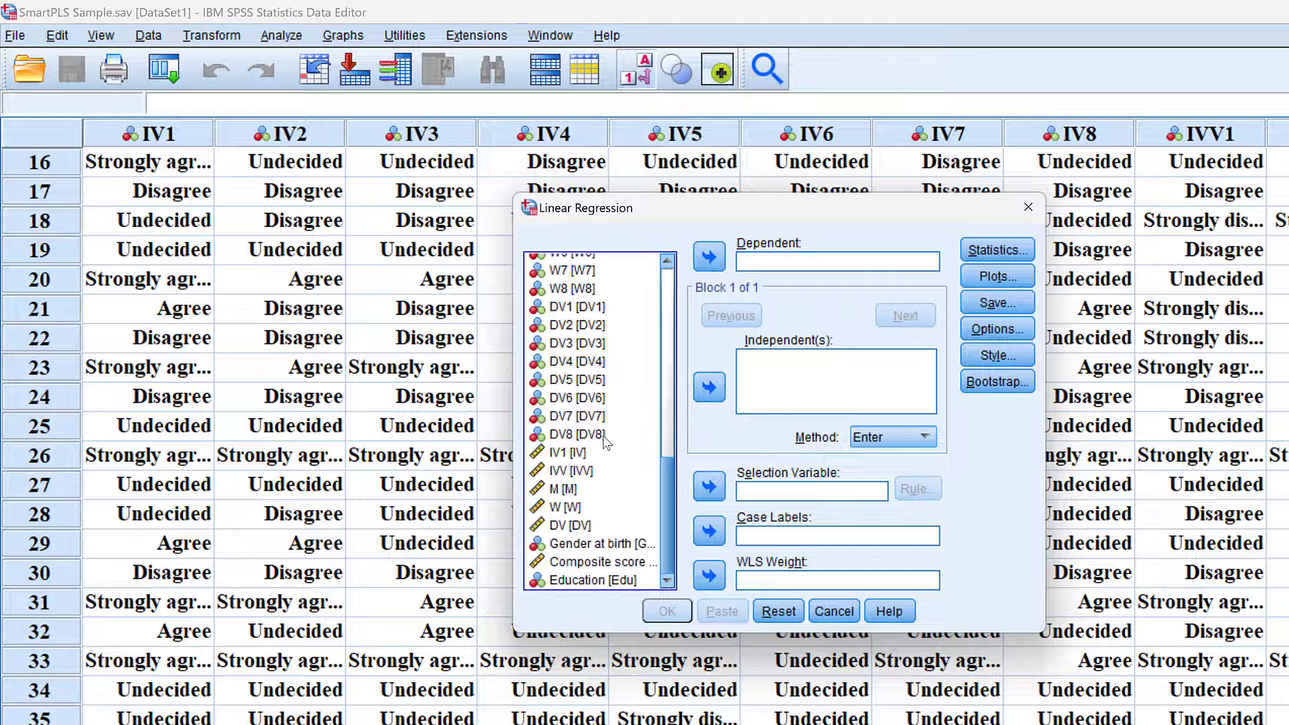
pyautogui.moveTo(739, 328)
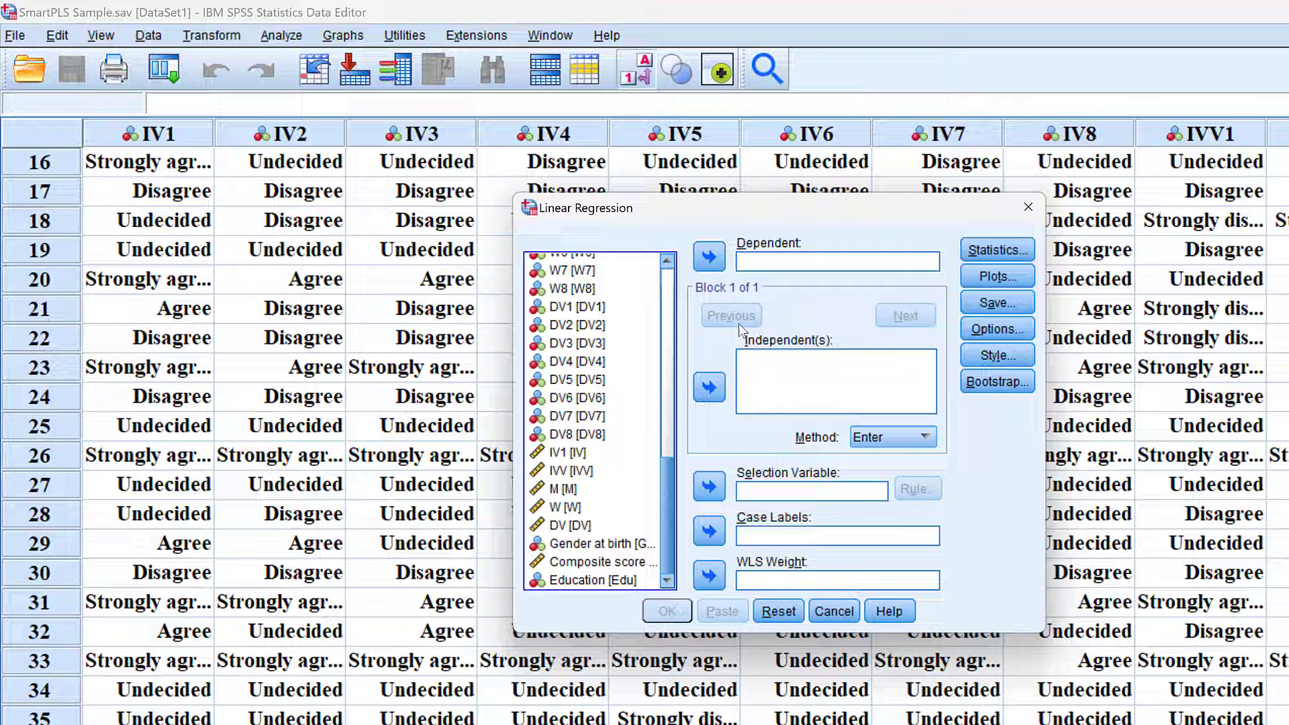
pyautogui.moveTo(567, 507)
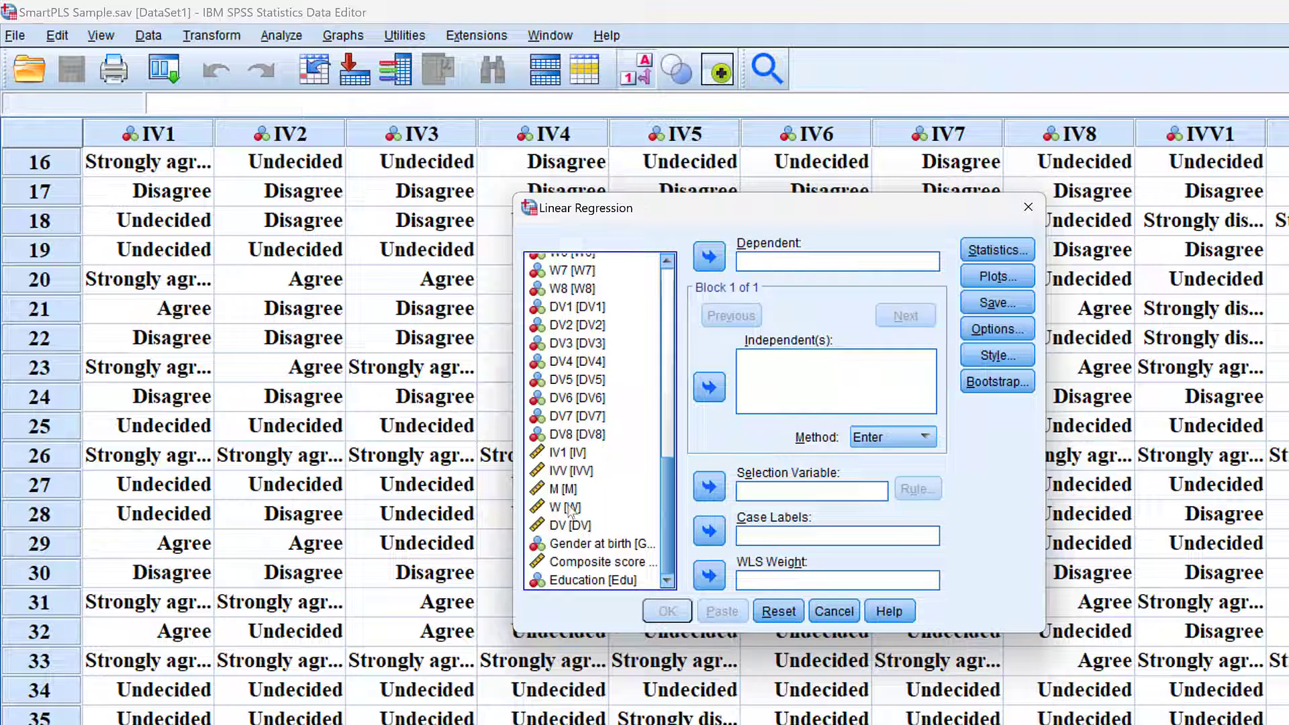
pyautogui.click(570, 525)
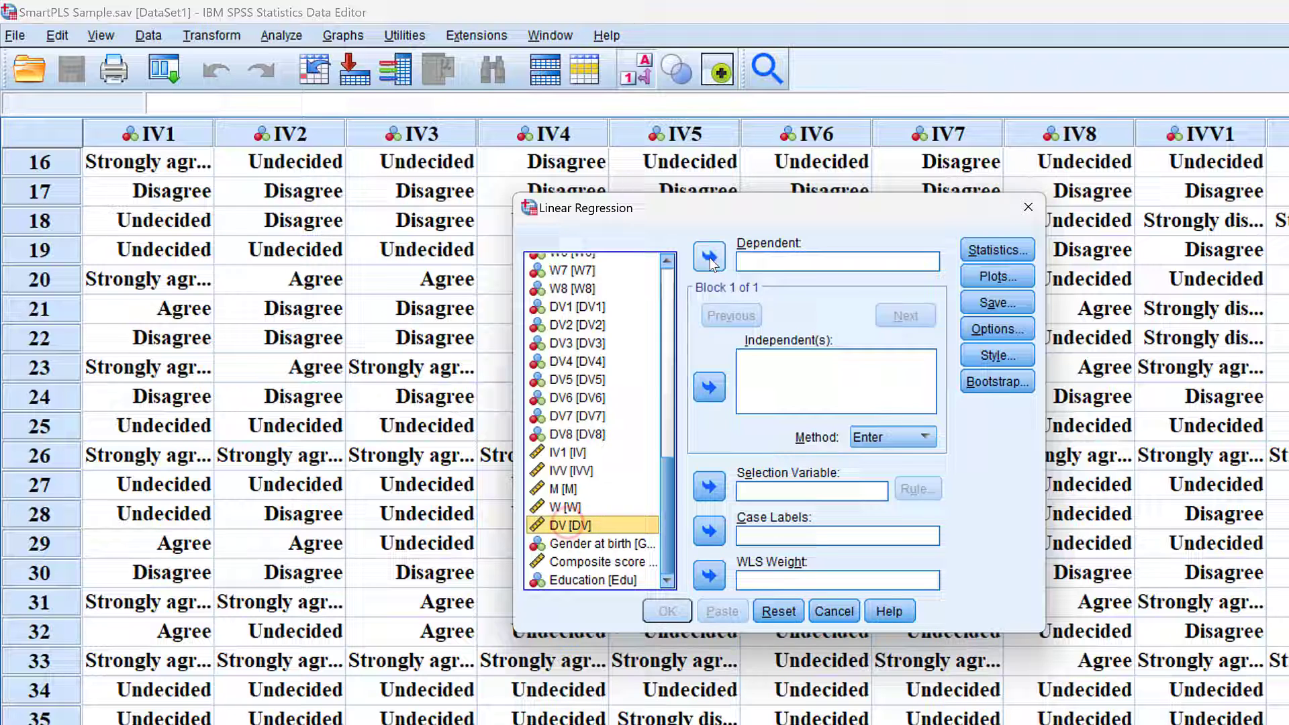
pyautogui.click(709, 256)
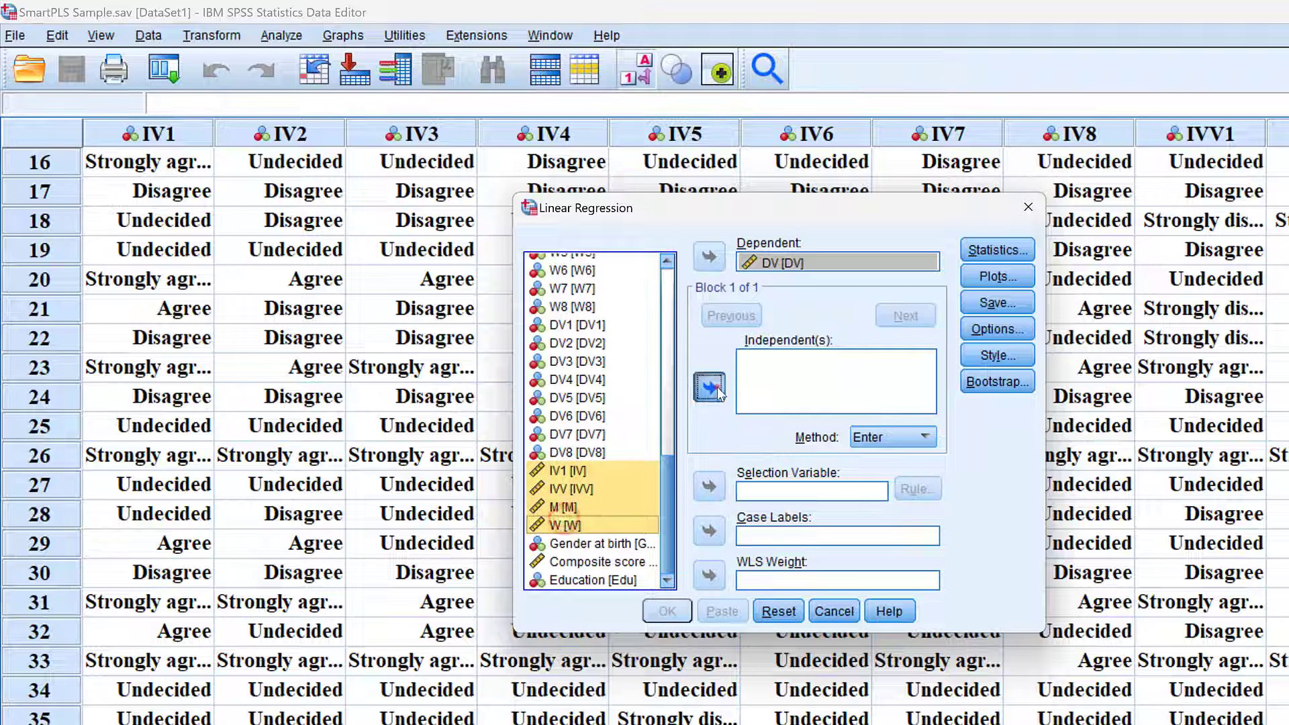
pyautogui.click(709, 386)
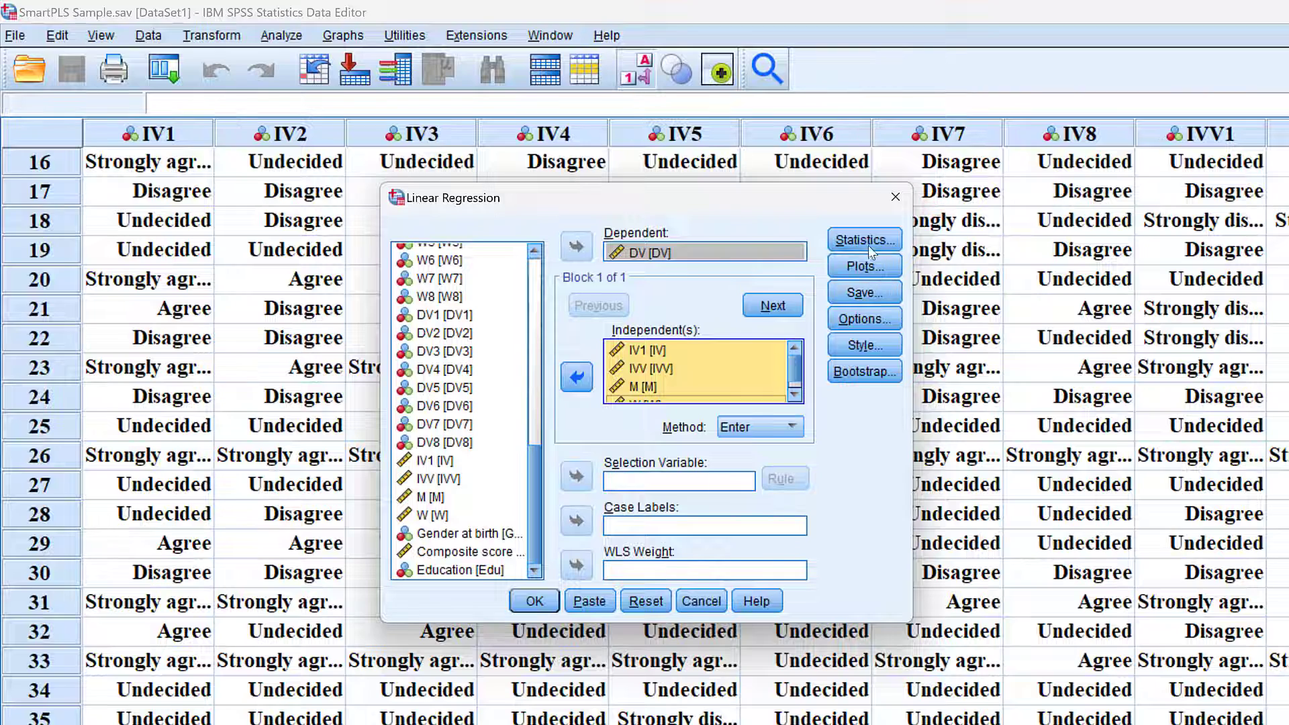
# Enable casewise diagnostics for outliers outside 3.3 standard deviations and run the regression.
pyautogui.click(864, 240)
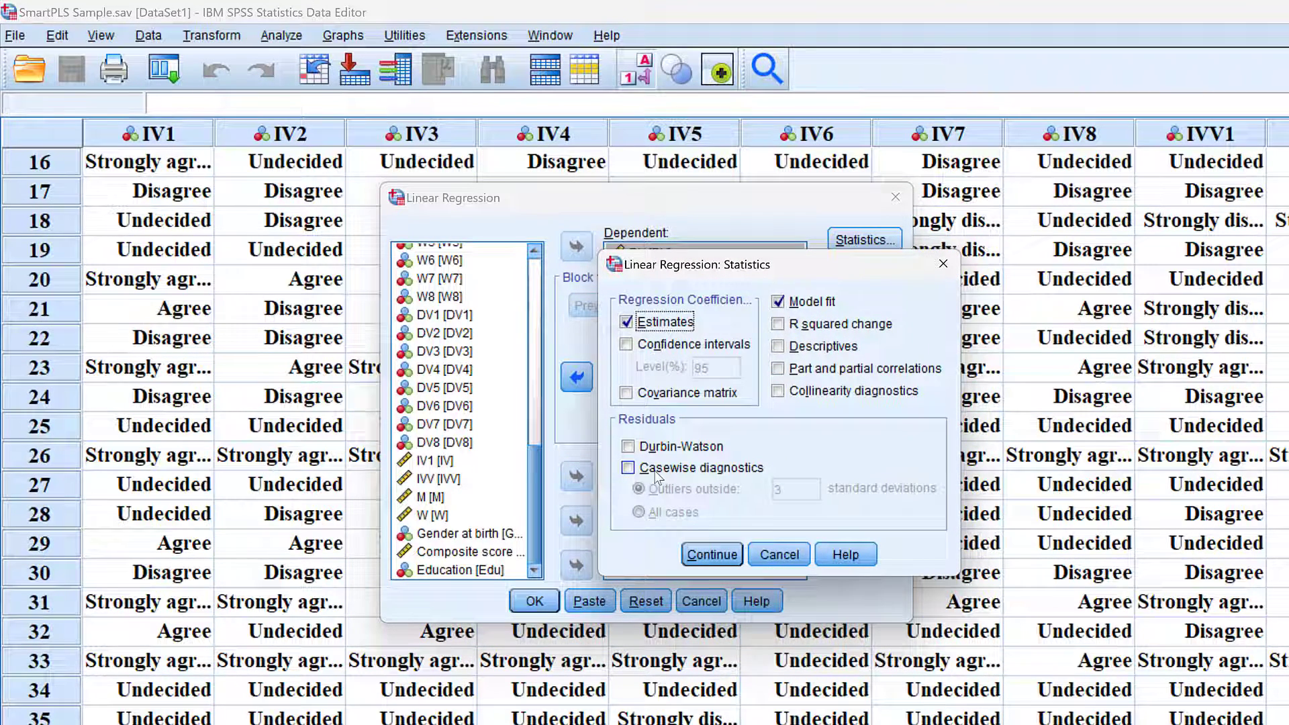
pyautogui.moveTo(760, 470)
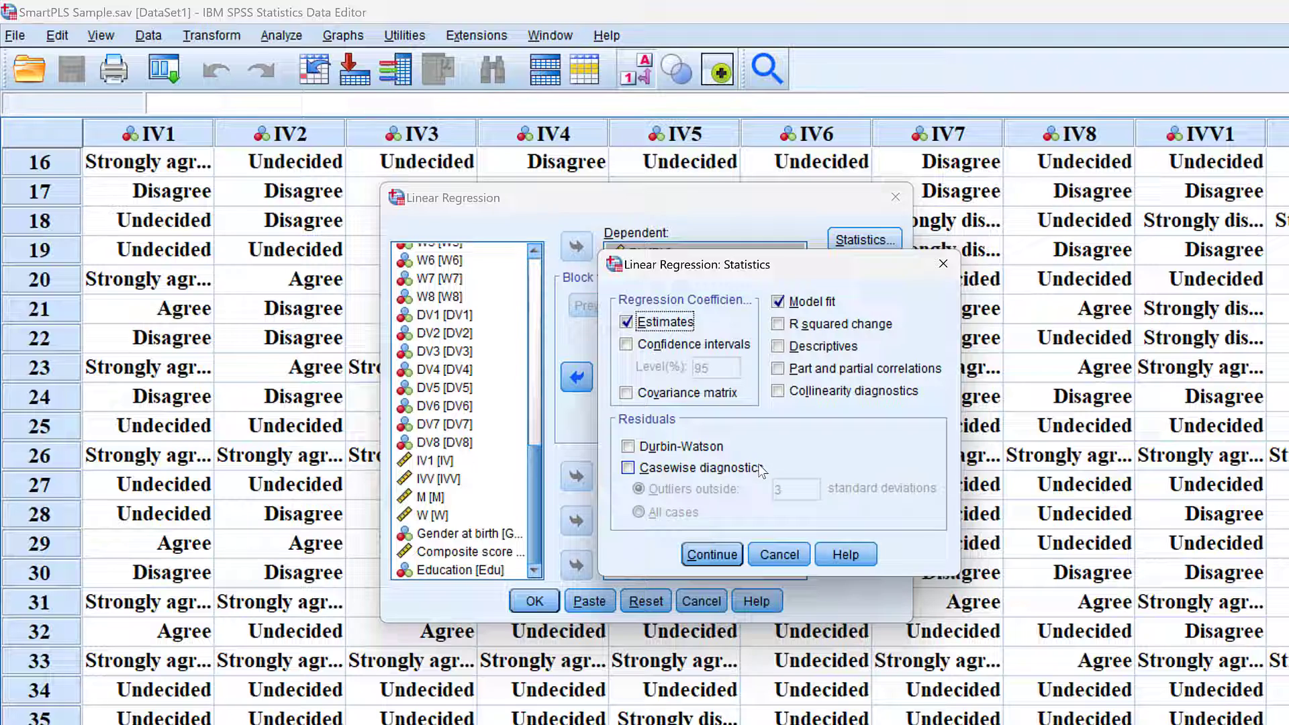
pyautogui.click(628, 467)
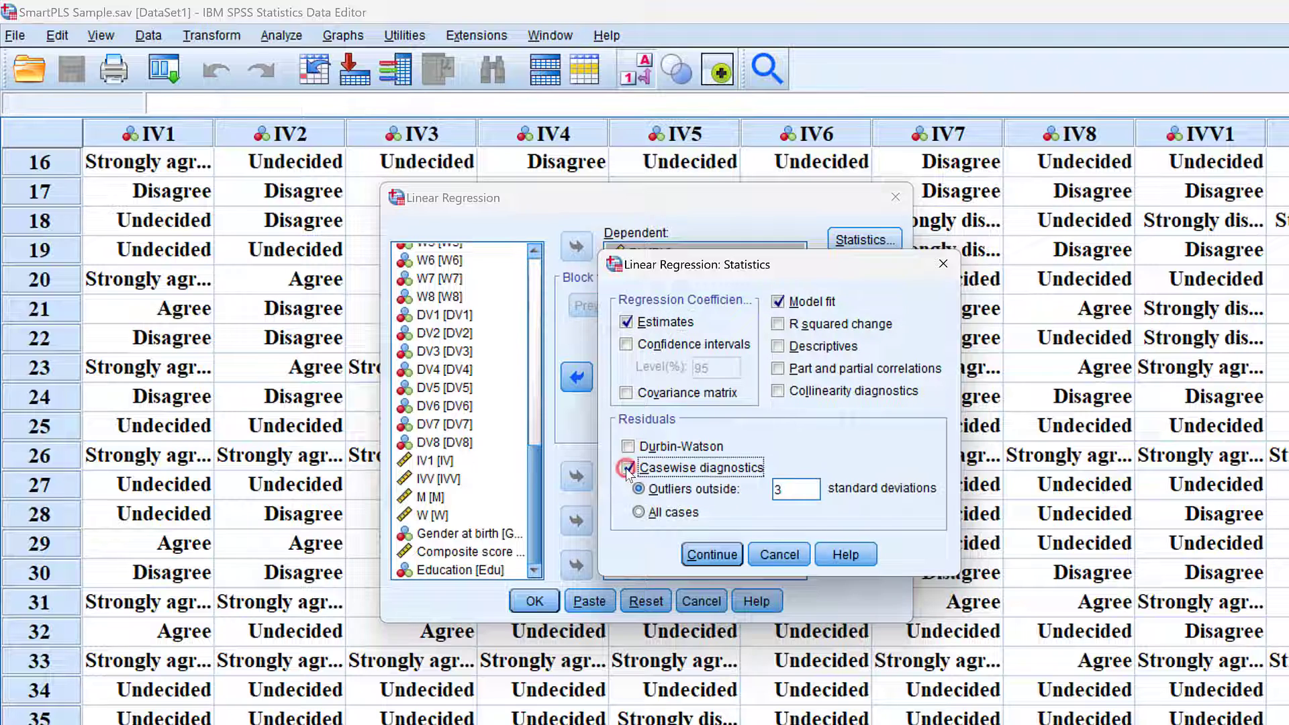
pyautogui.click(627, 468)
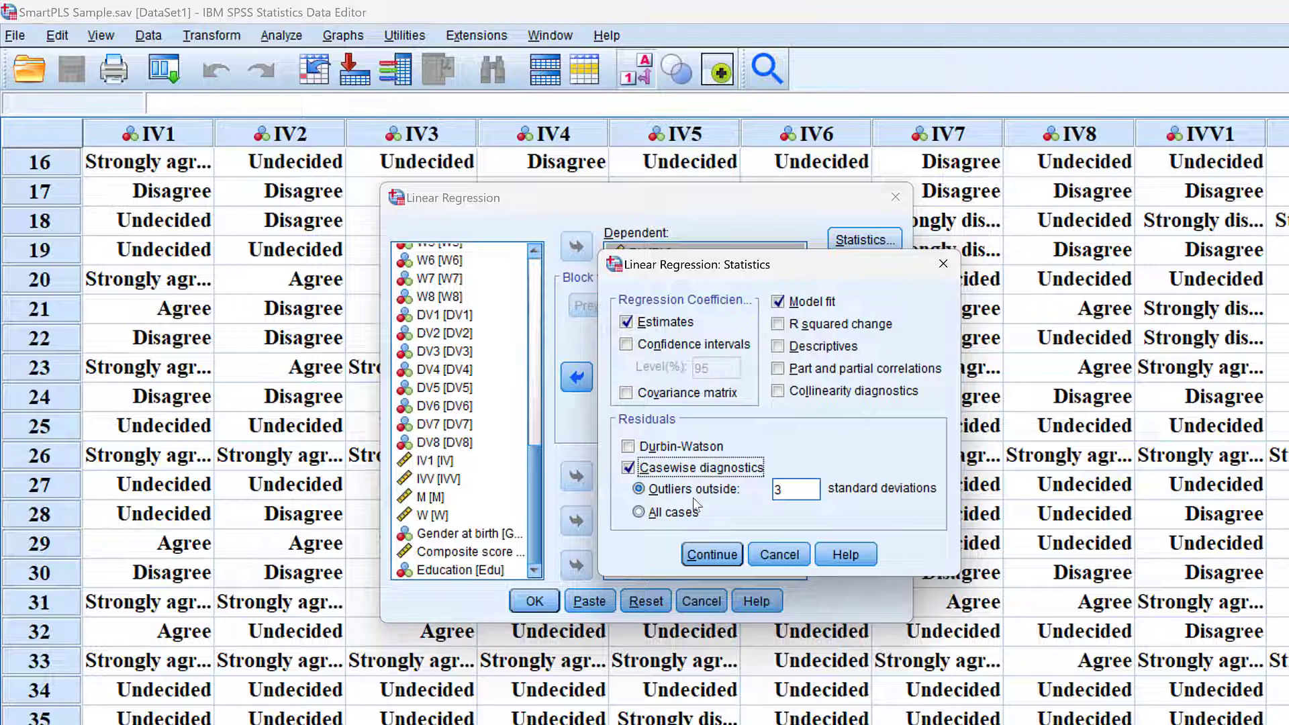
pyautogui.click(795, 489)
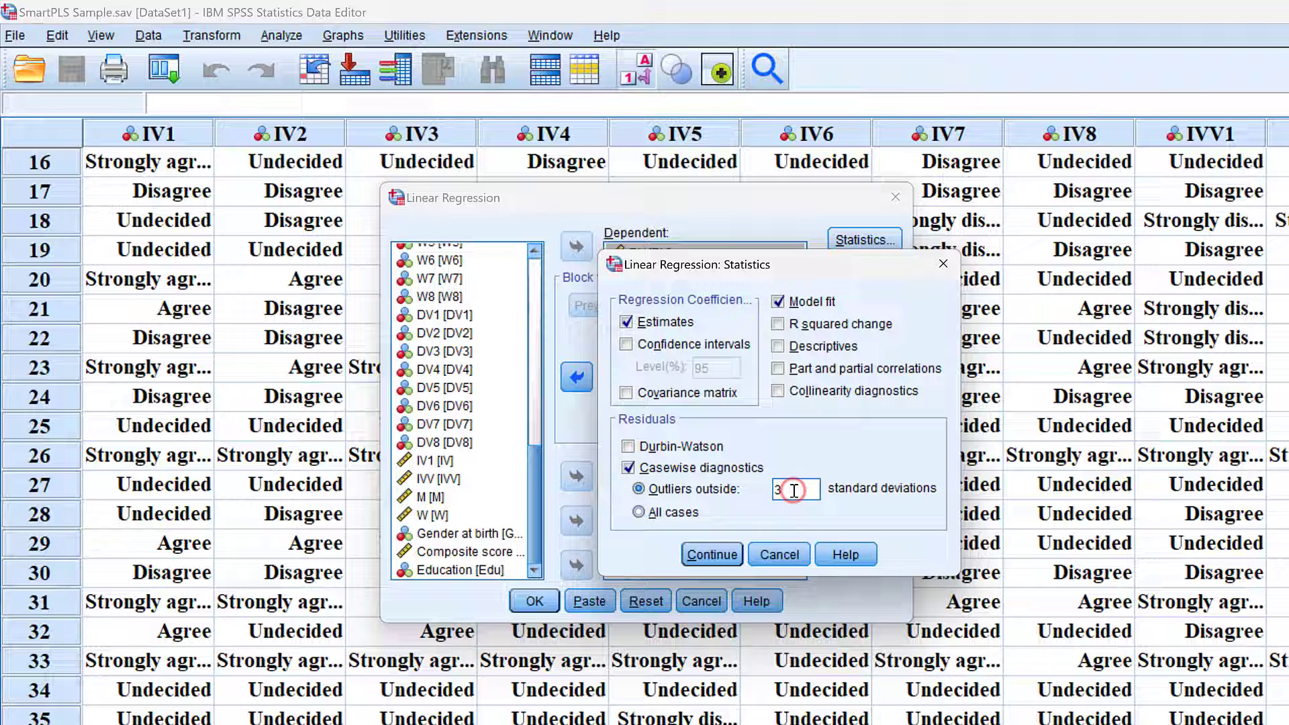
pyautogui.write('.3')
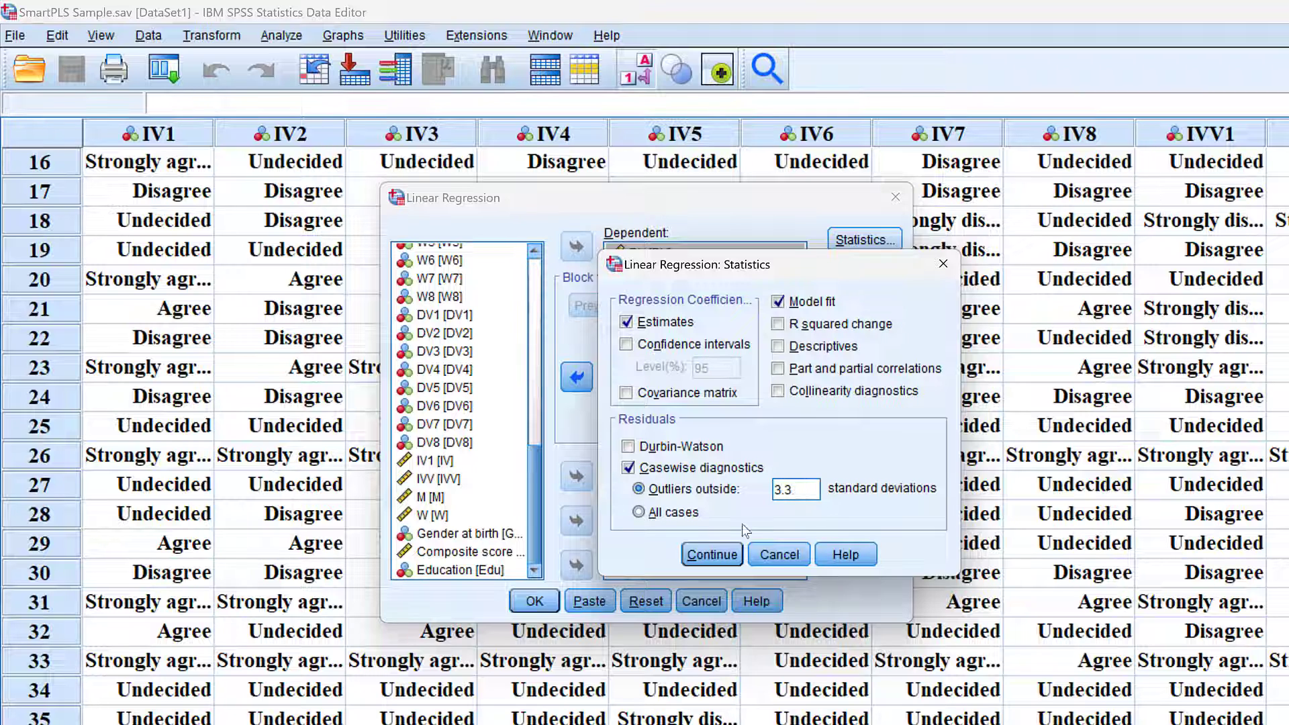
pyautogui.moveTo(809, 565)
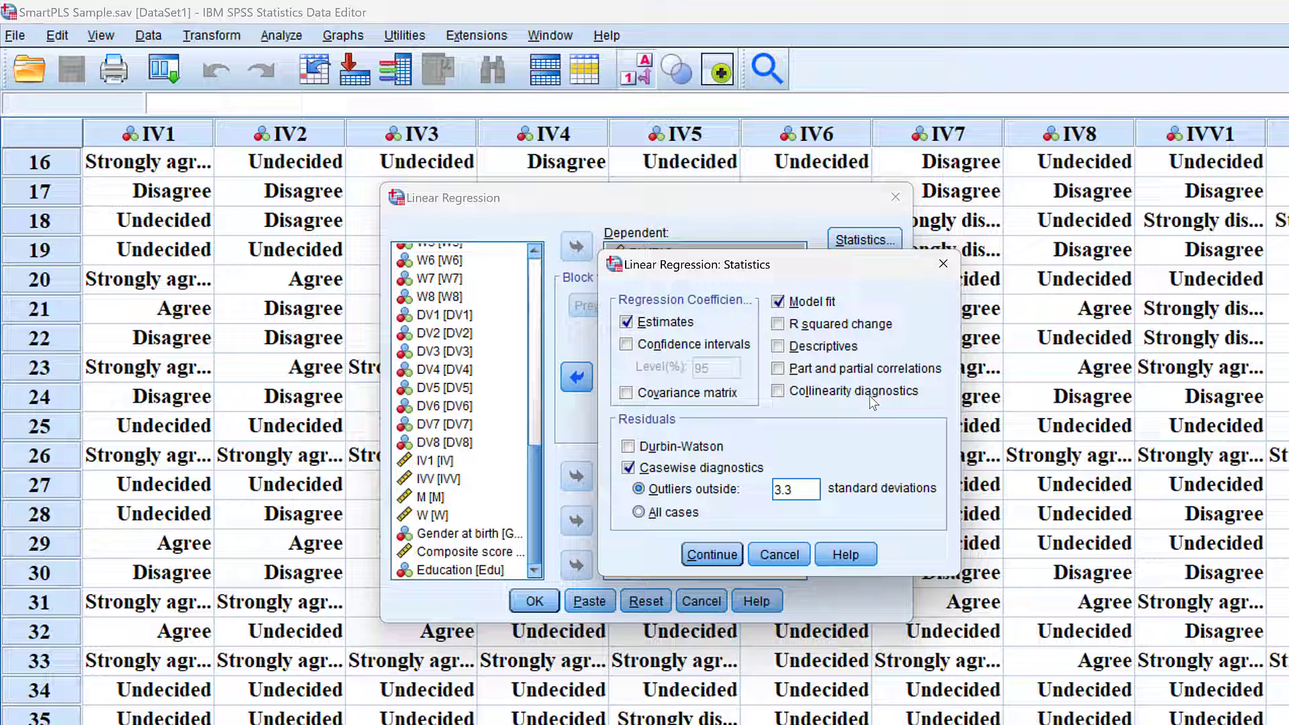
pyautogui.moveTo(711, 562)
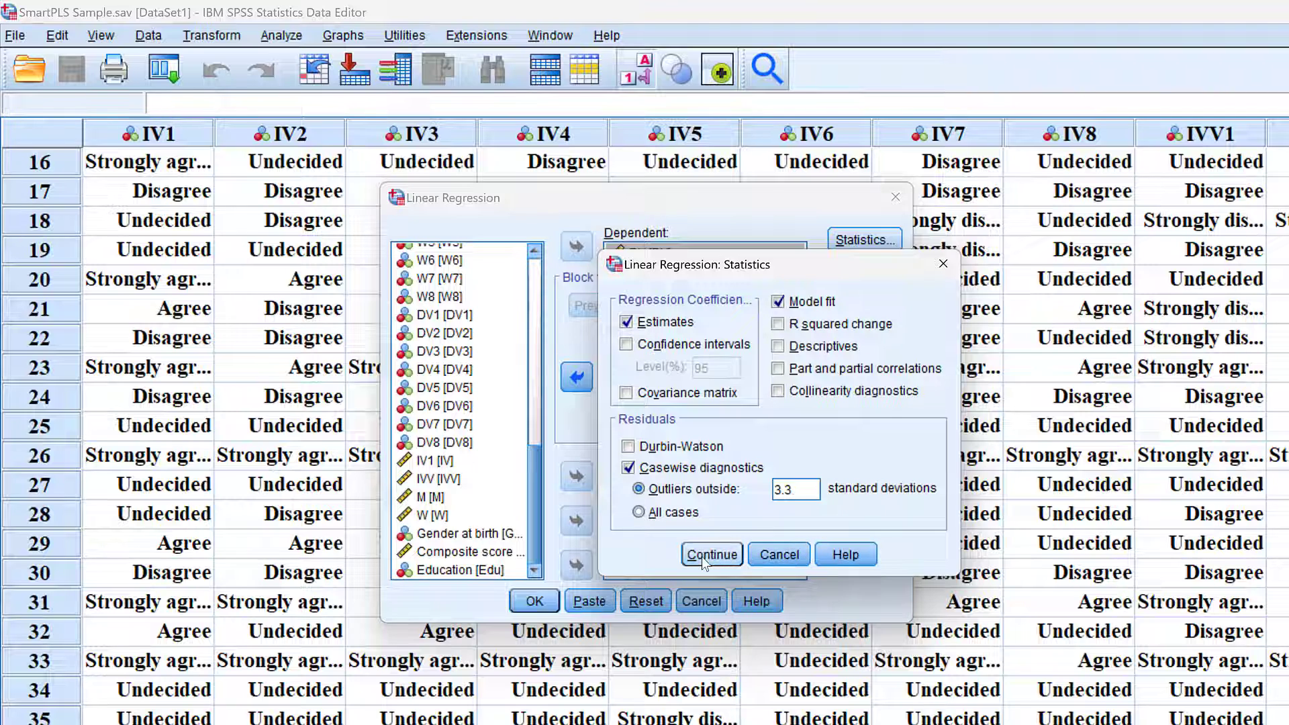
pyautogui.click(711, 554)
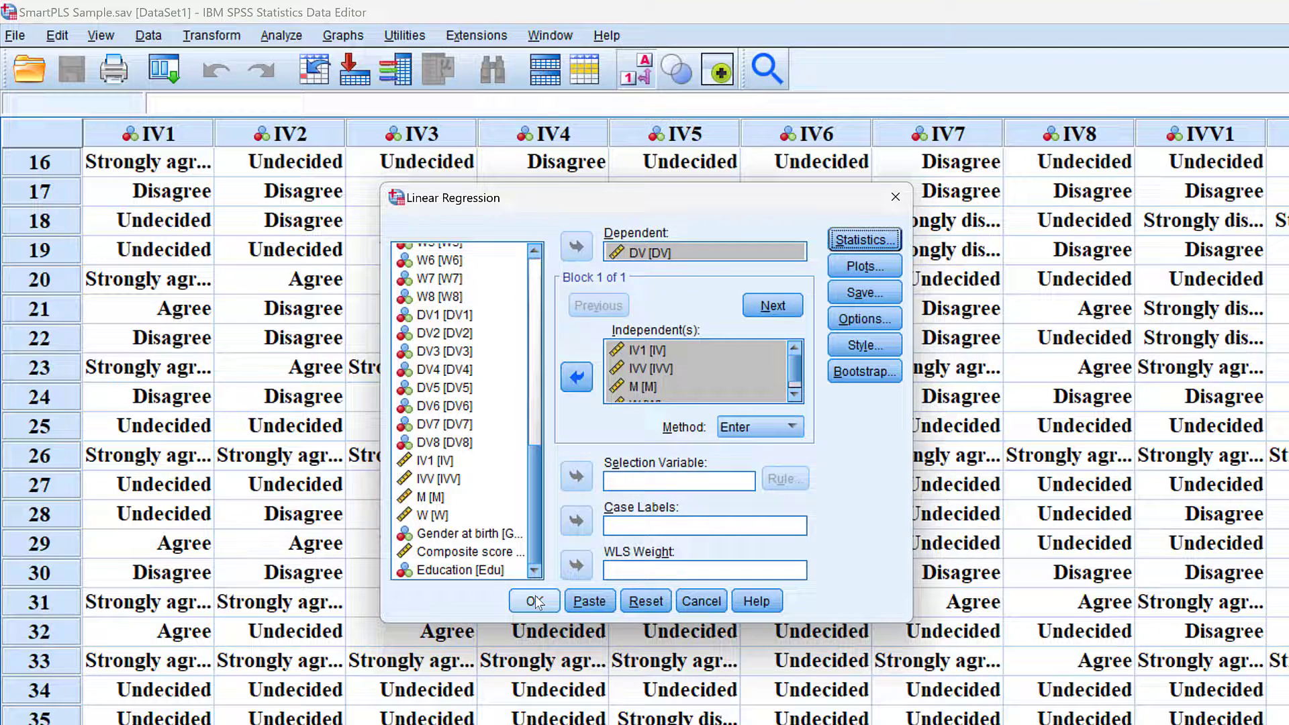
pyautogui.click(534, 601)
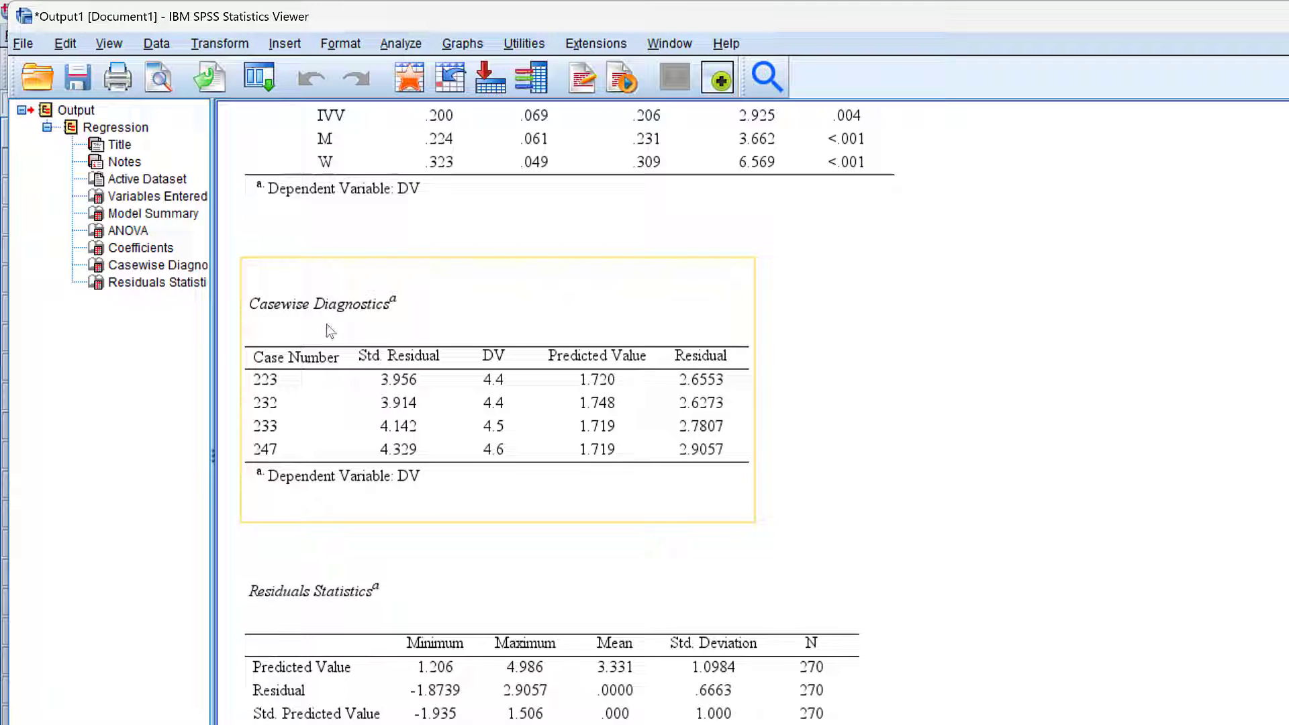
pyautogui.moveTo(347, 335)
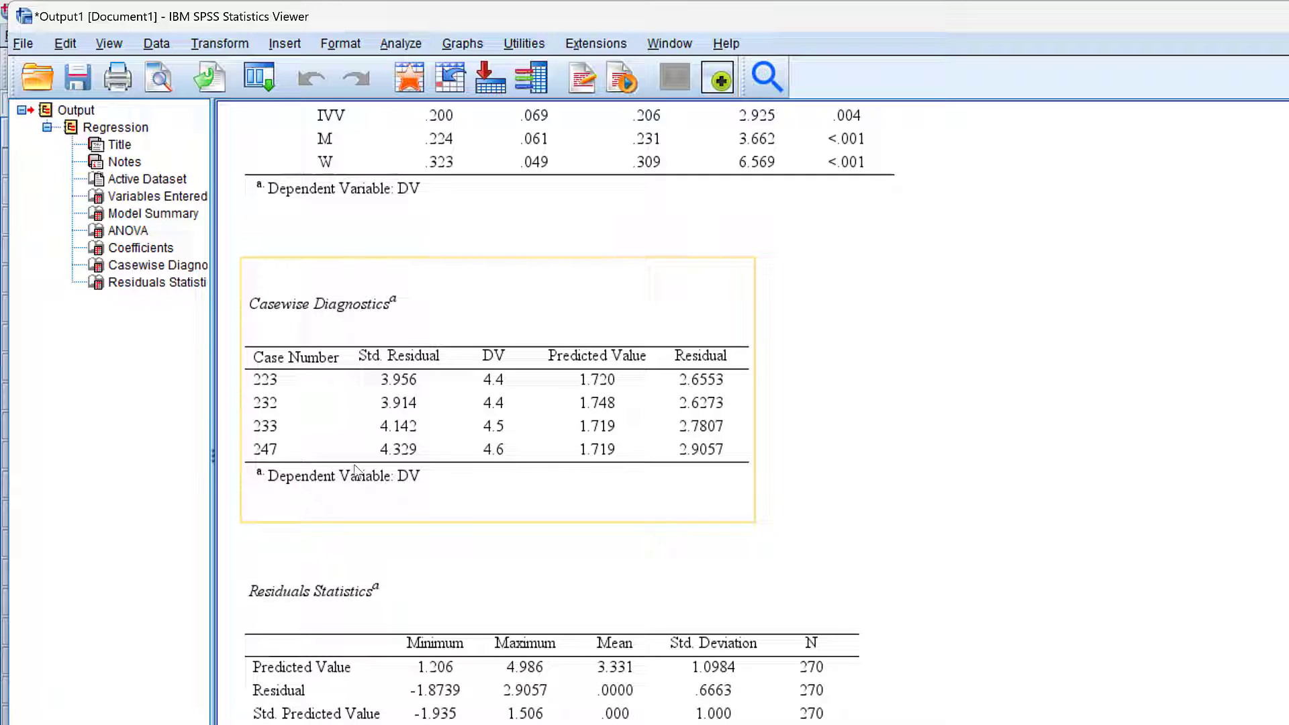
pyautogui.moveTo(270, 400)
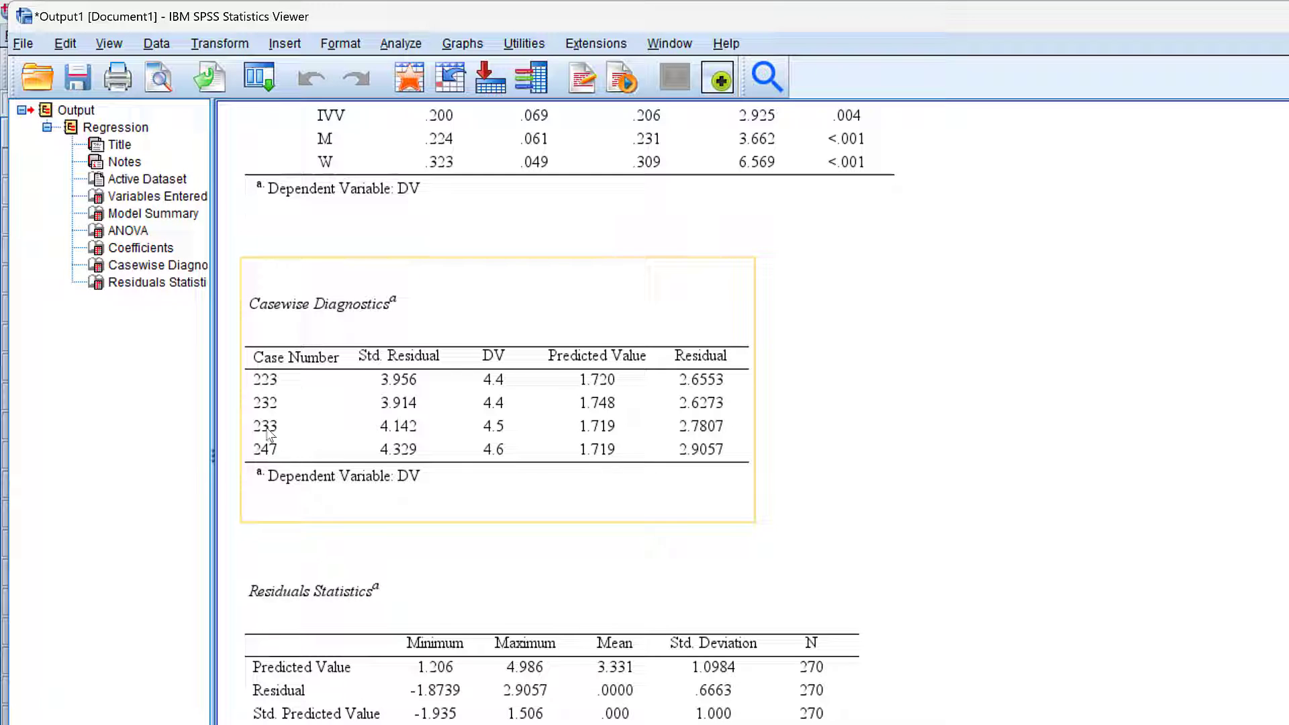
pyautogui.moveTo(422, 448)
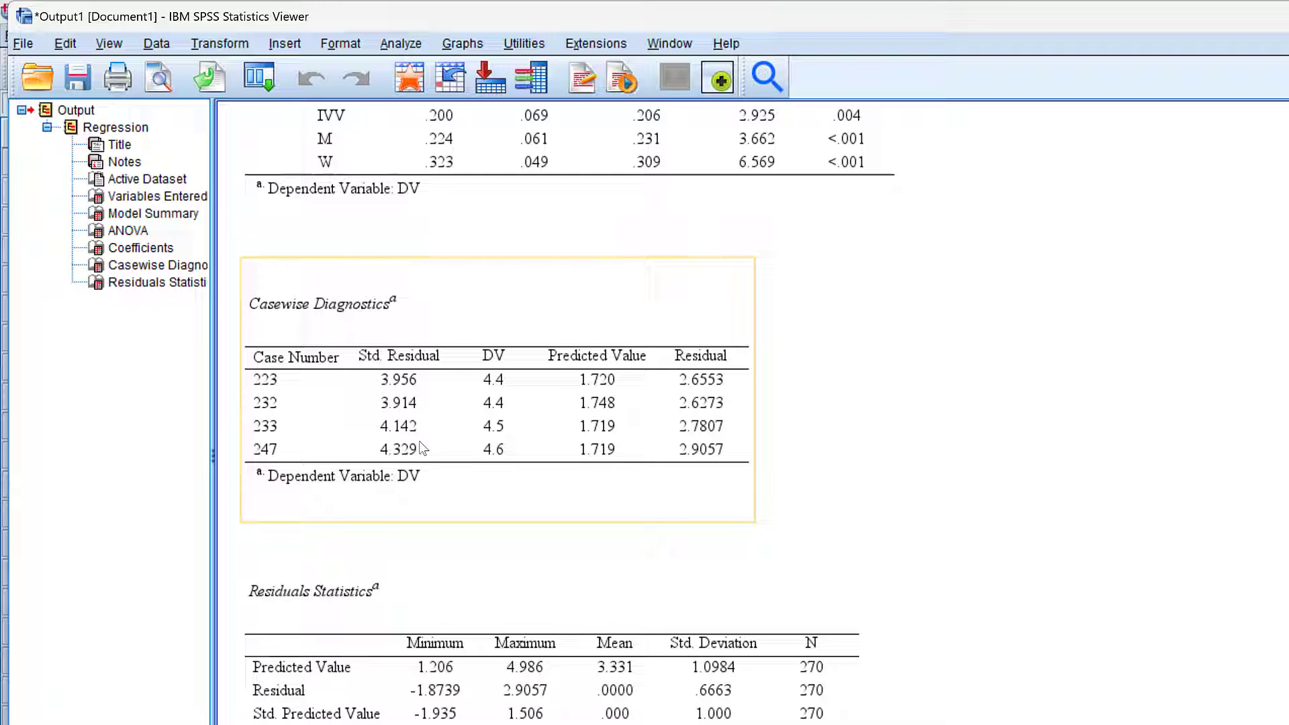
pyautogui.moveTo(395, 378)
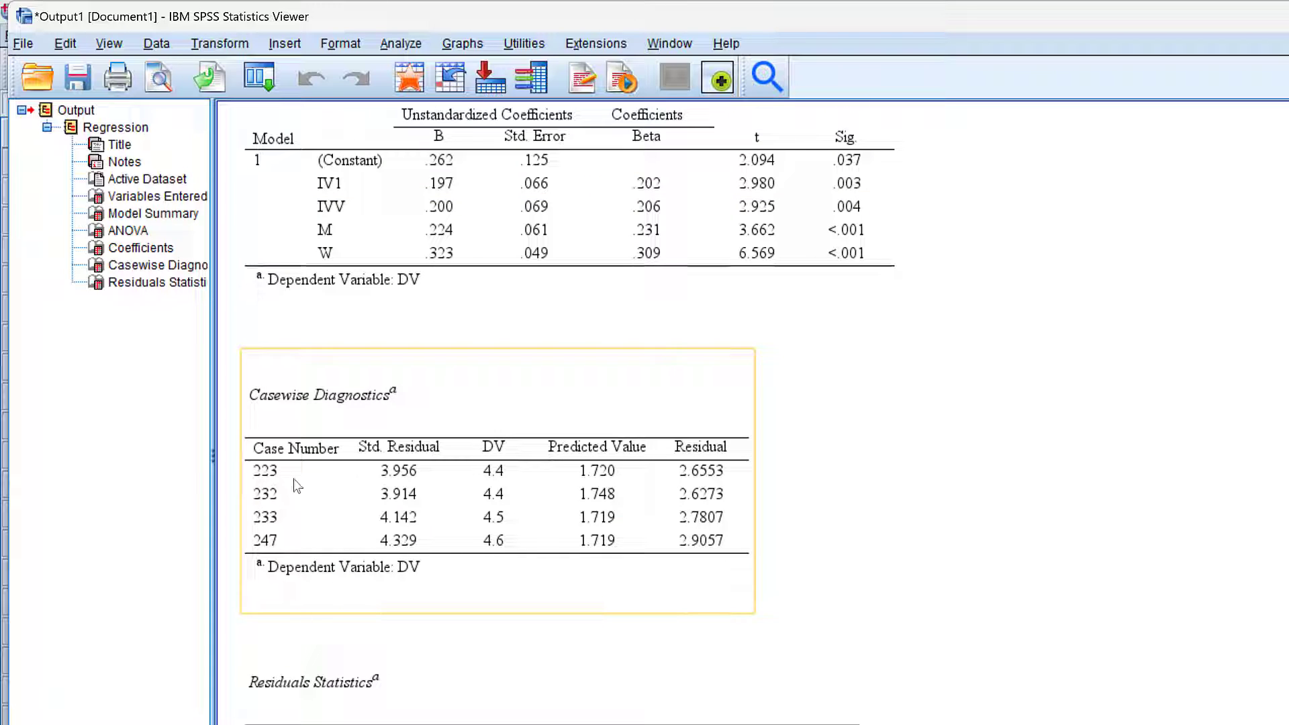
pyautogui.moveTo(225, 515)
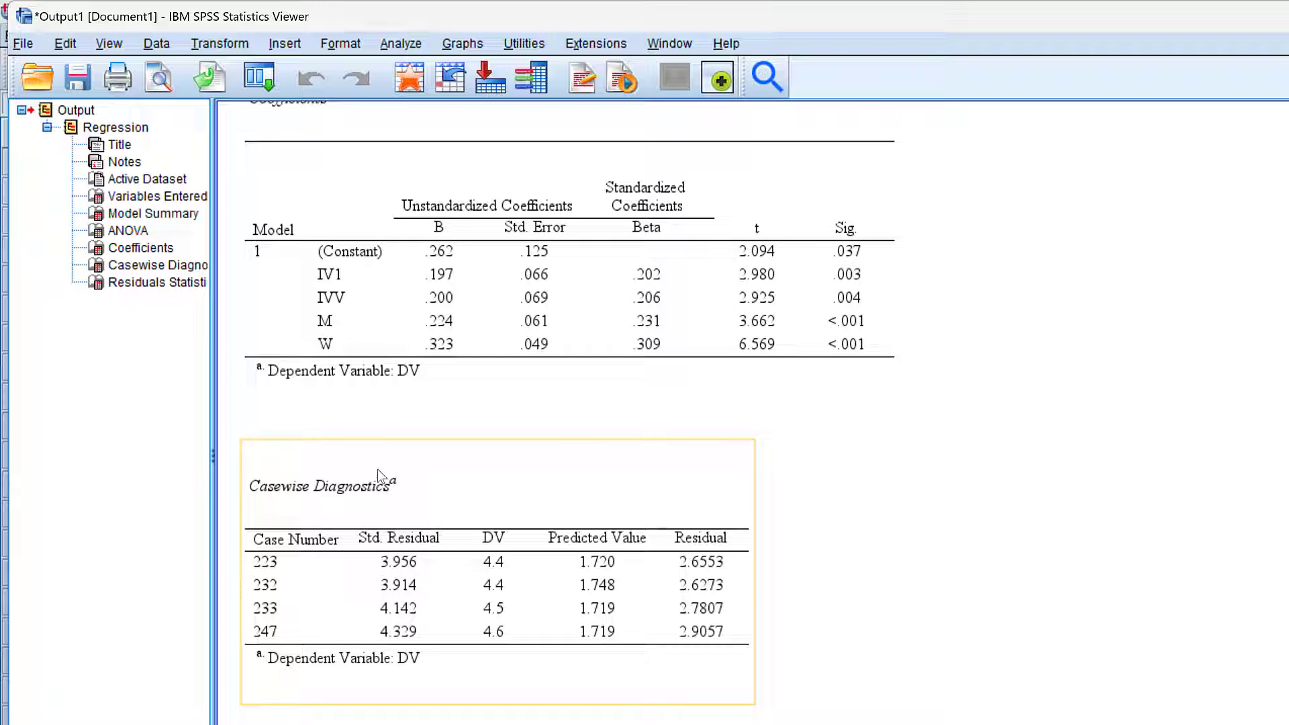
# Review the Coefficients and Casewise Diagnostics tables showing cases 223, 232, 233 and 247.
pyautogui.click(913, 318)
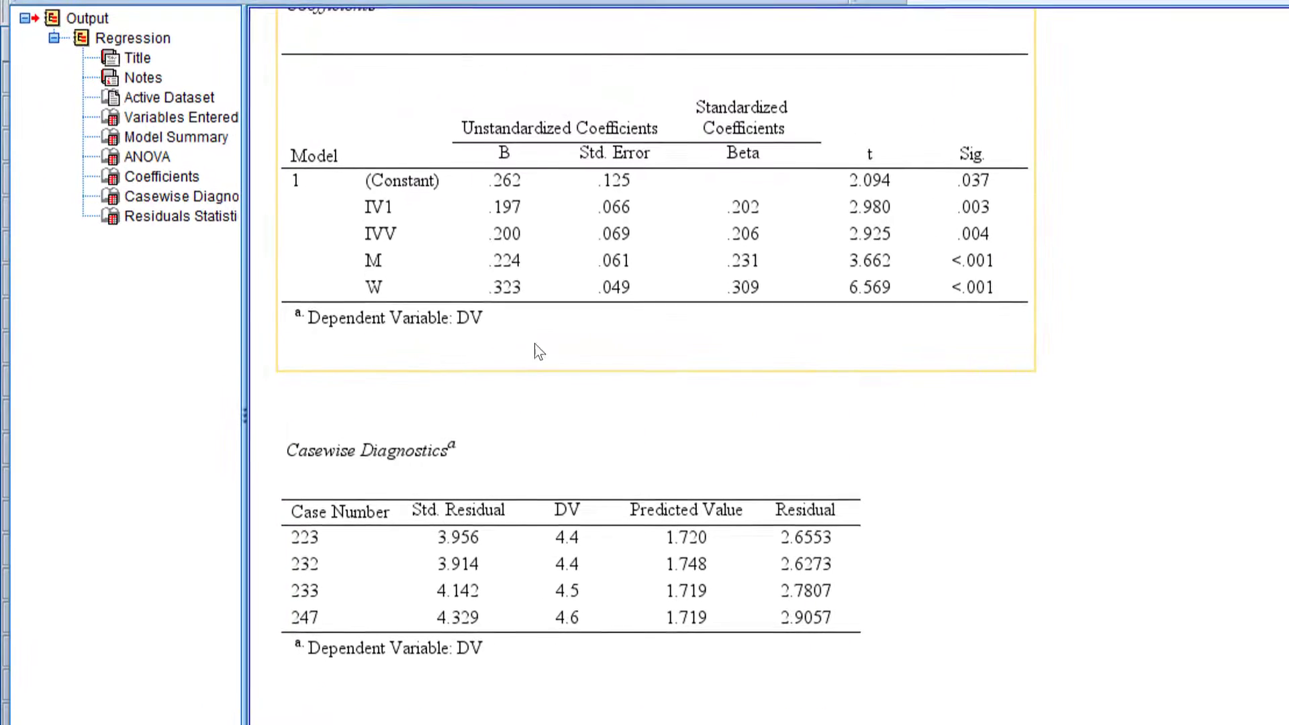
pyautogui.click(353, 450)
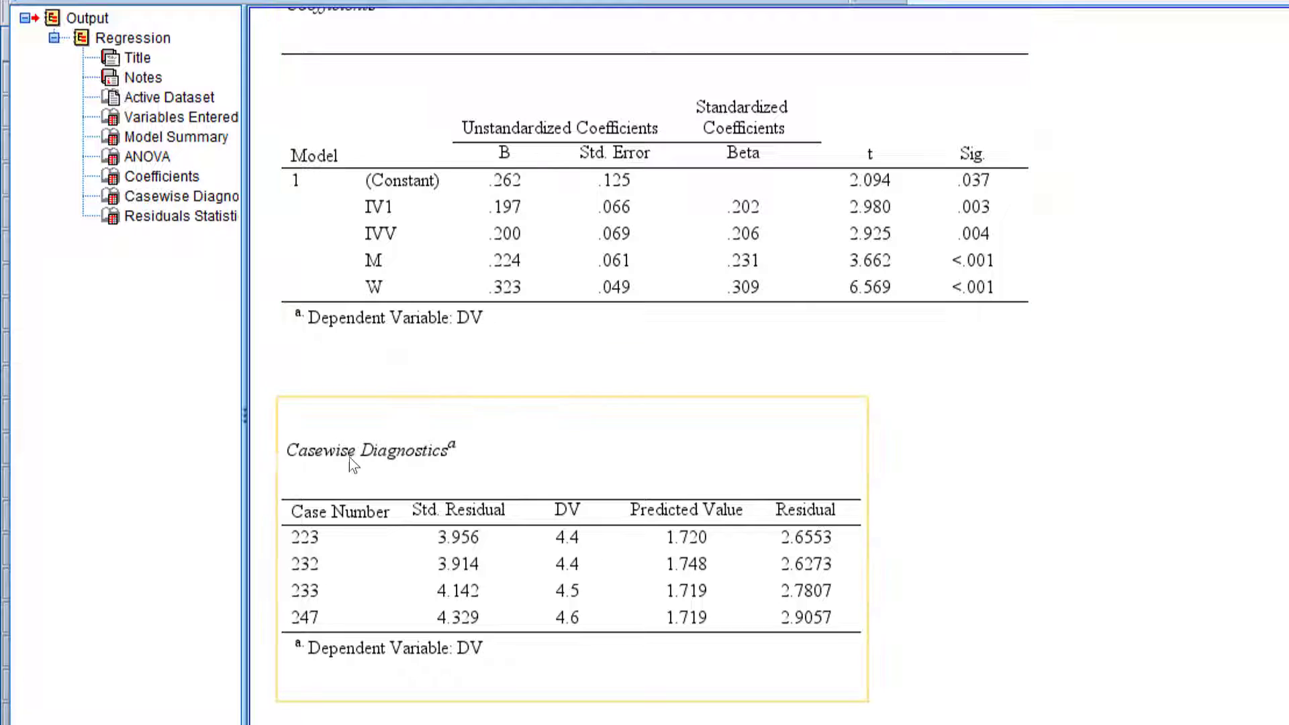
pyautogui.scroll(-3)
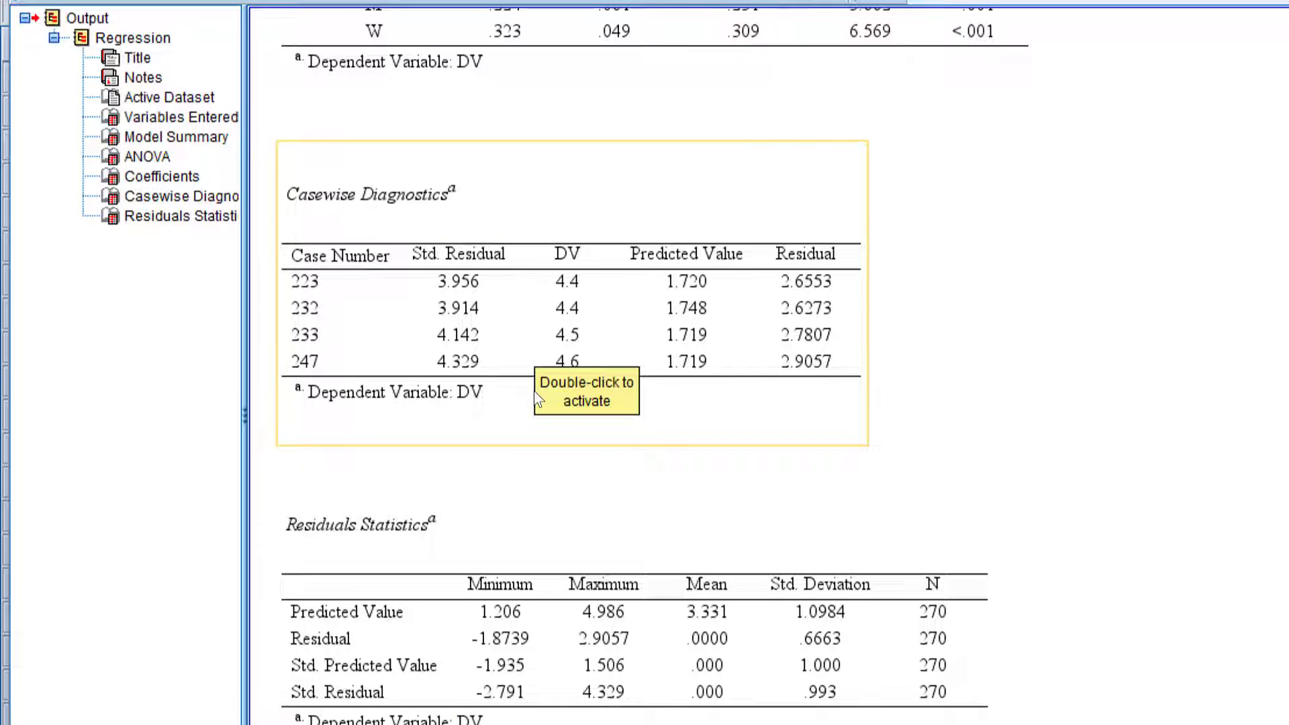
pyautogui.moveTo(537, 400)
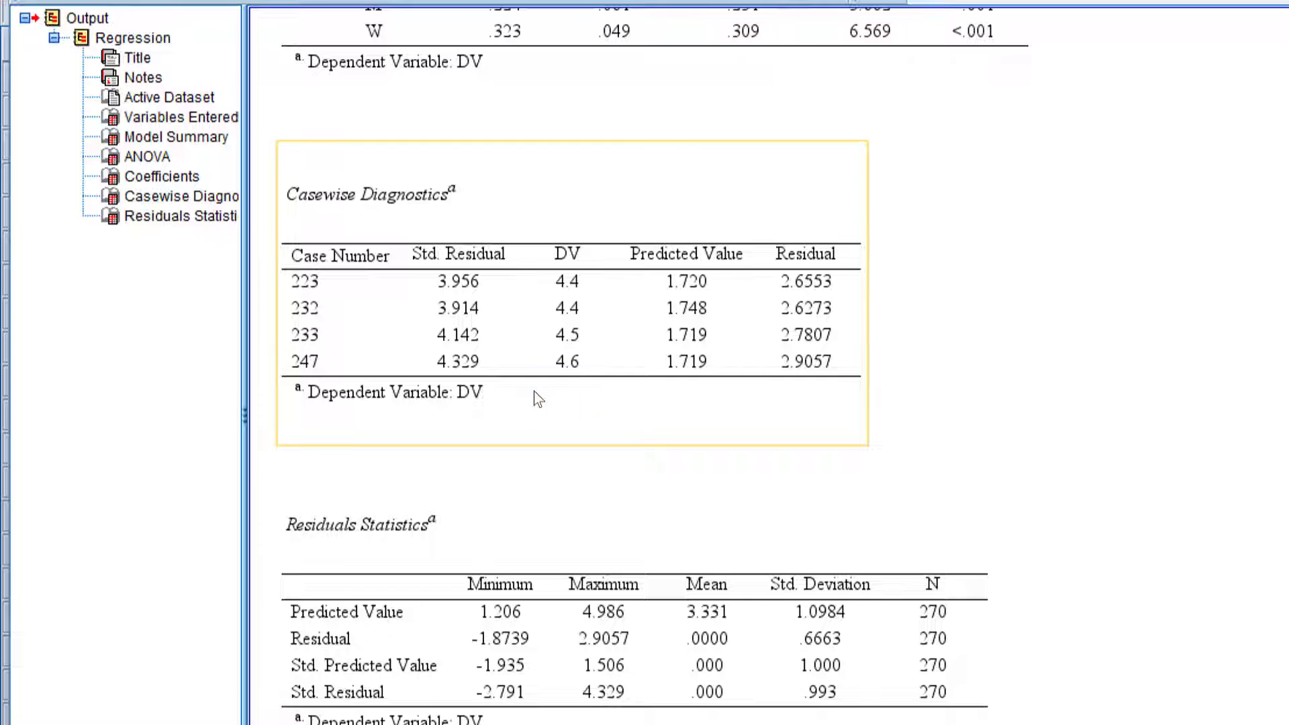